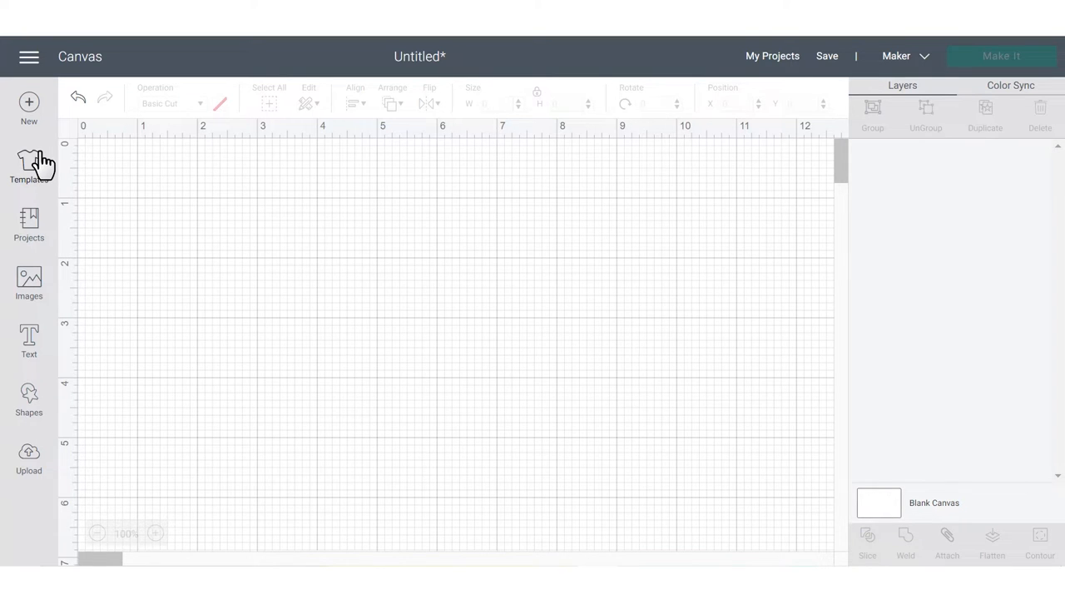
pyautogui.moveTo(50, 191)
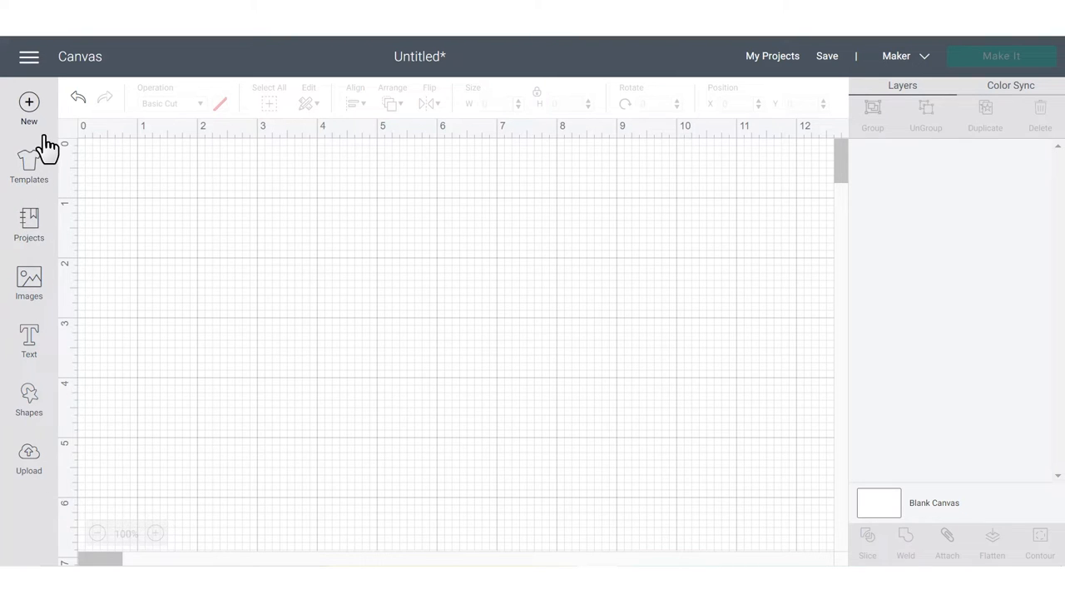
pyautogui.moveTo(46, 175)
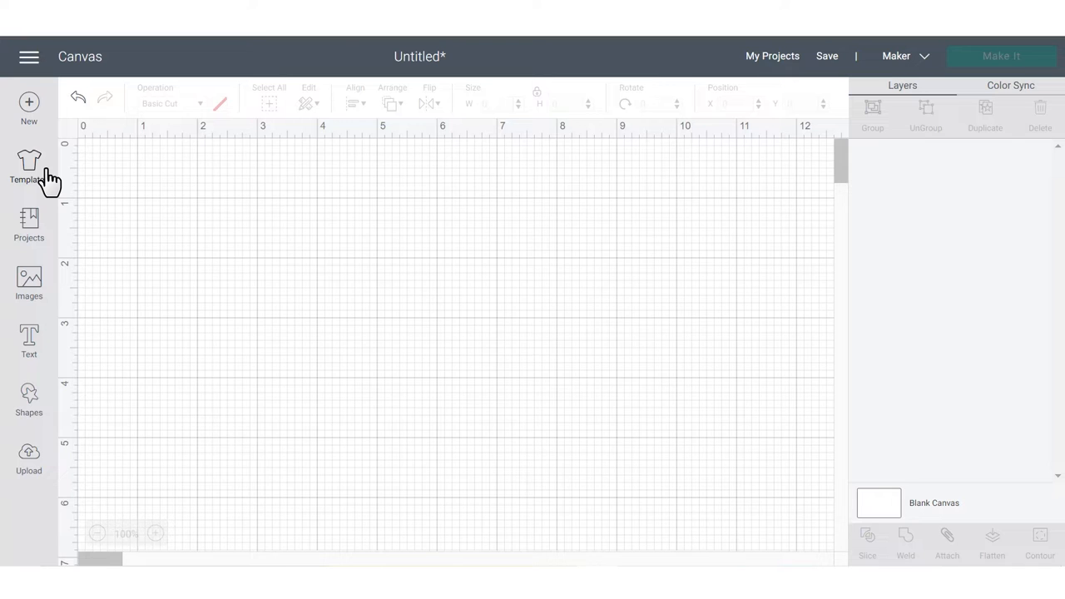
pyautogui.moveTo(41, 242)
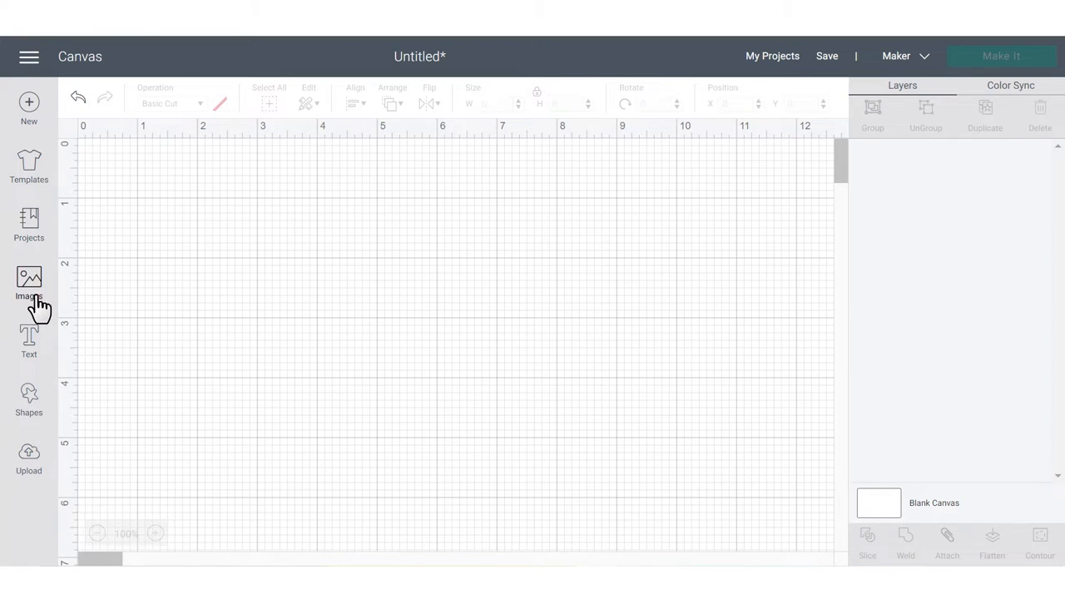
pyautogui.moveTo(33, 395)
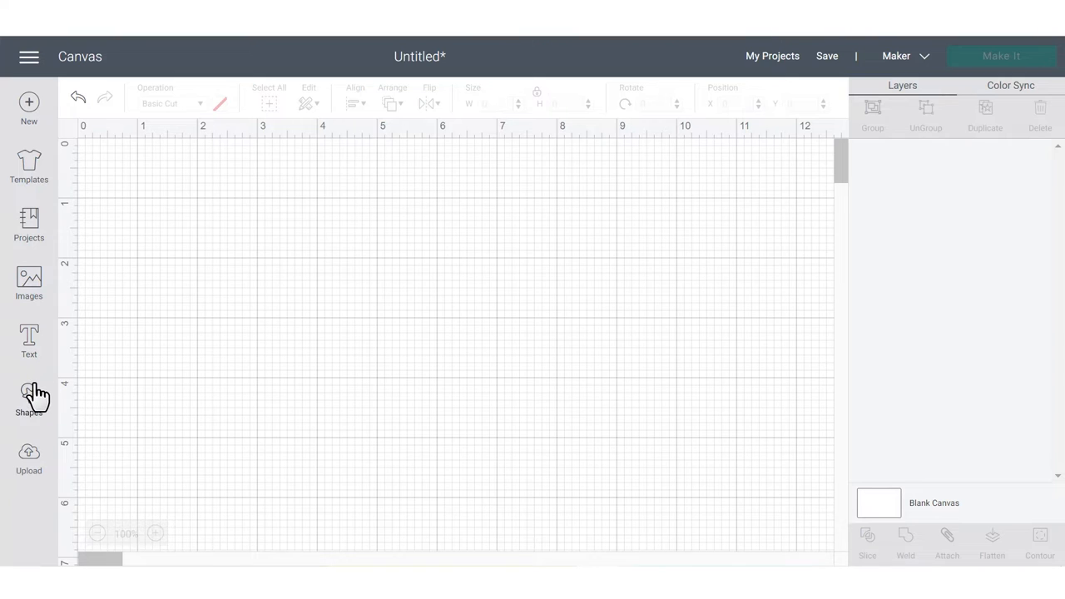
pyautogui.moveTo(34, 456)
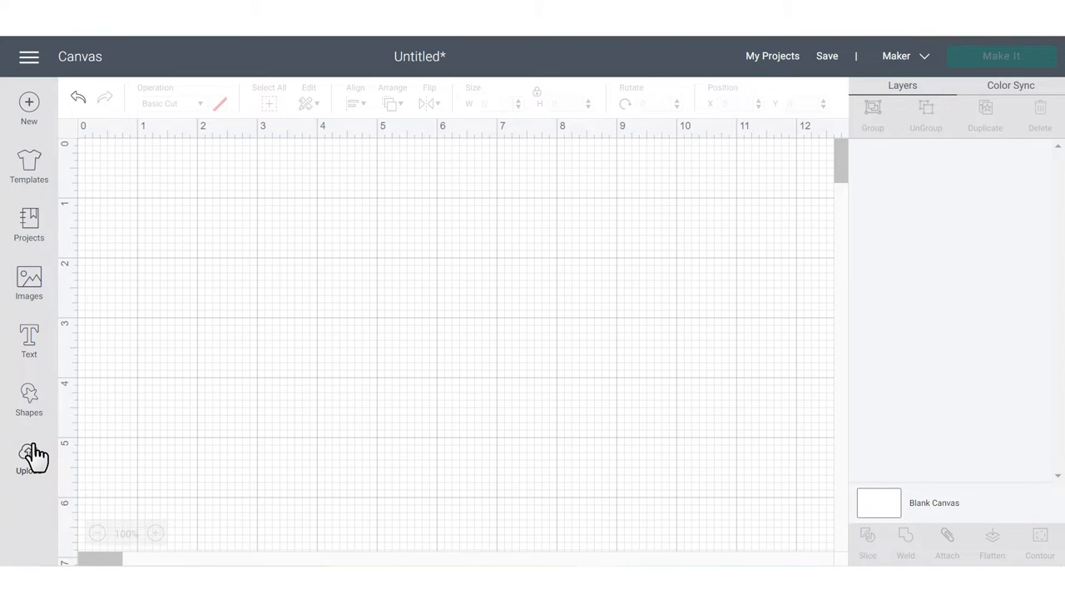
pyautogui.moveTo(37, 453)
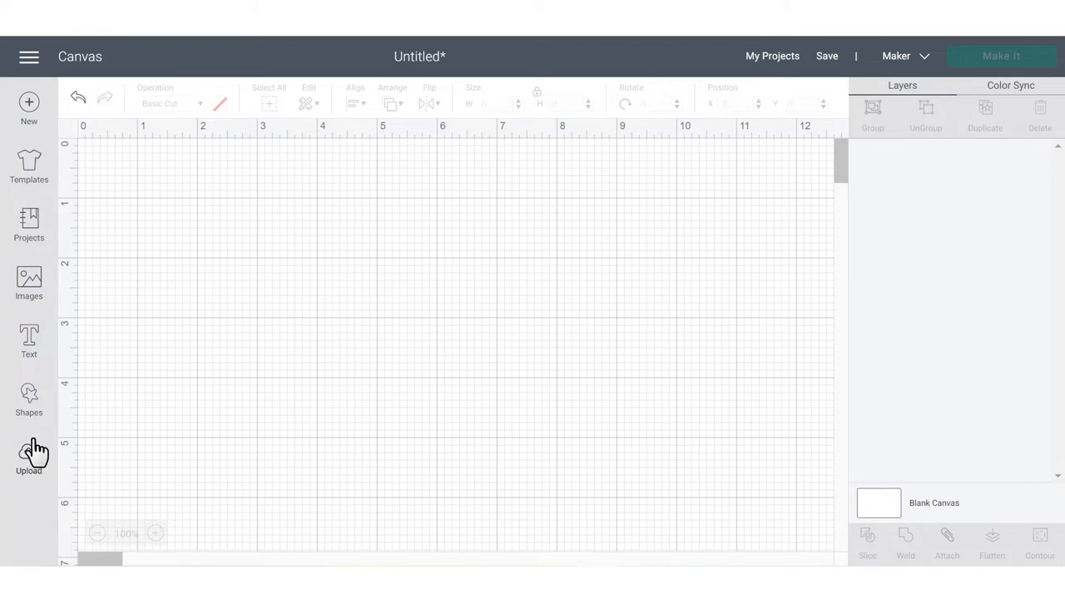
# Place a circle shape from the Shapes panel onto the canvas.
pyautogui.click(29, 399)
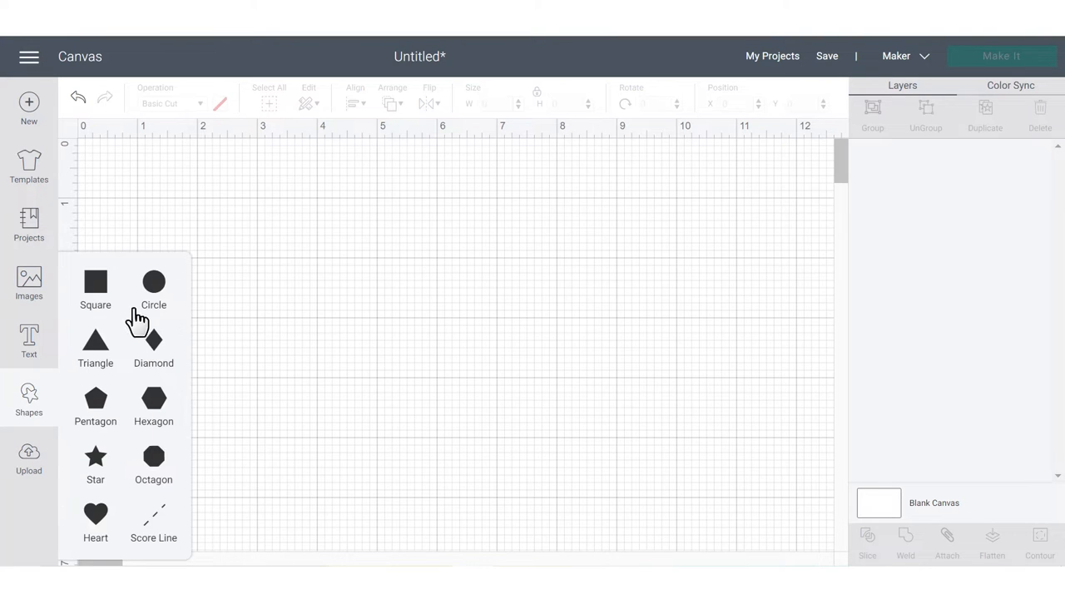
pyautogui.click(153, 283)
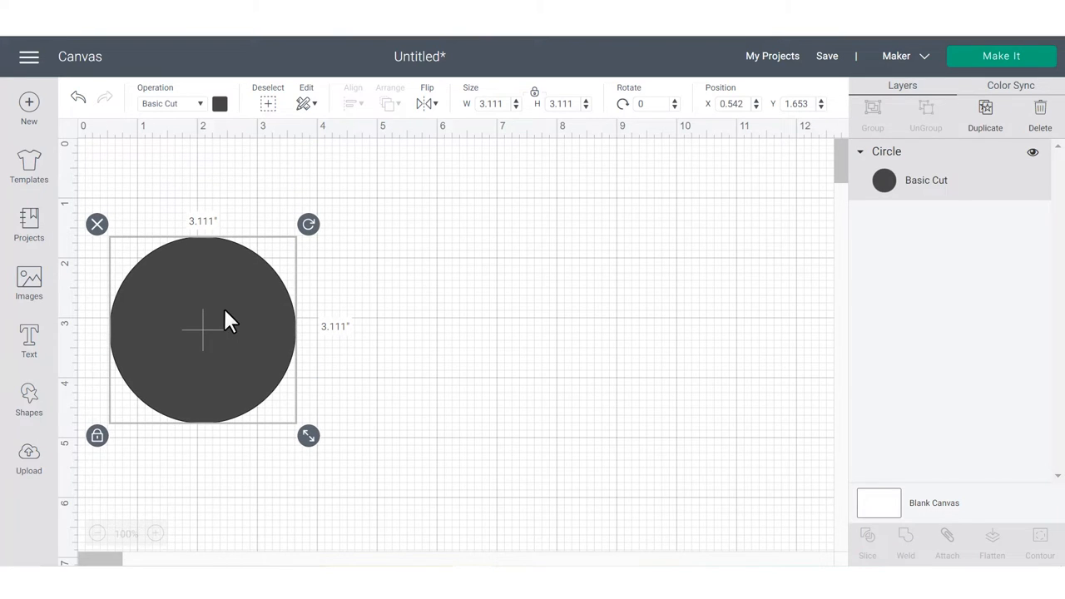
pyautogui.moveTo(111, 158)
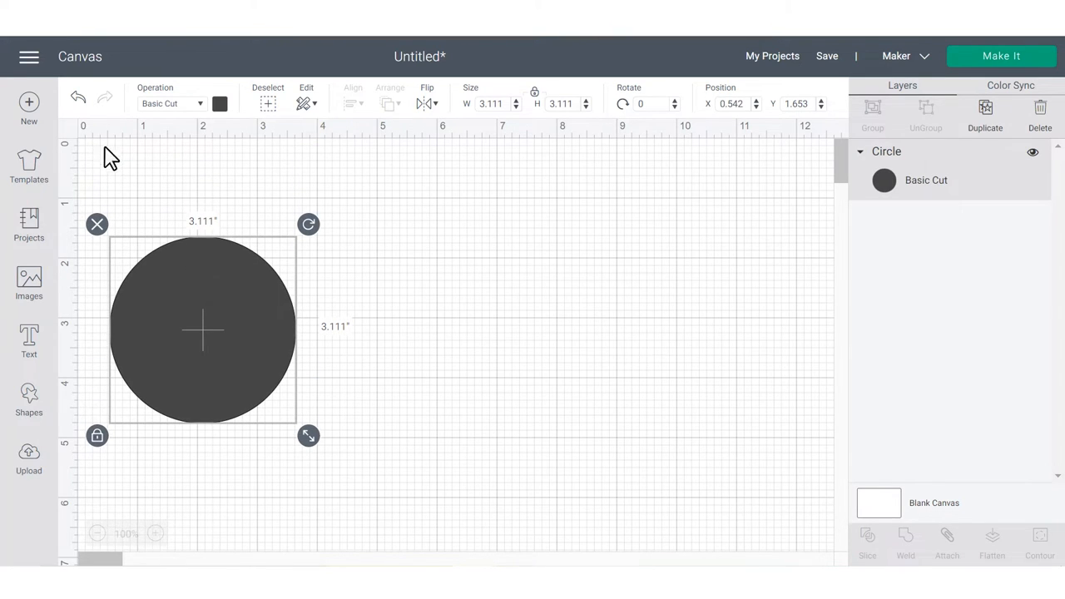
pyautogui.moveTo(212, 139)
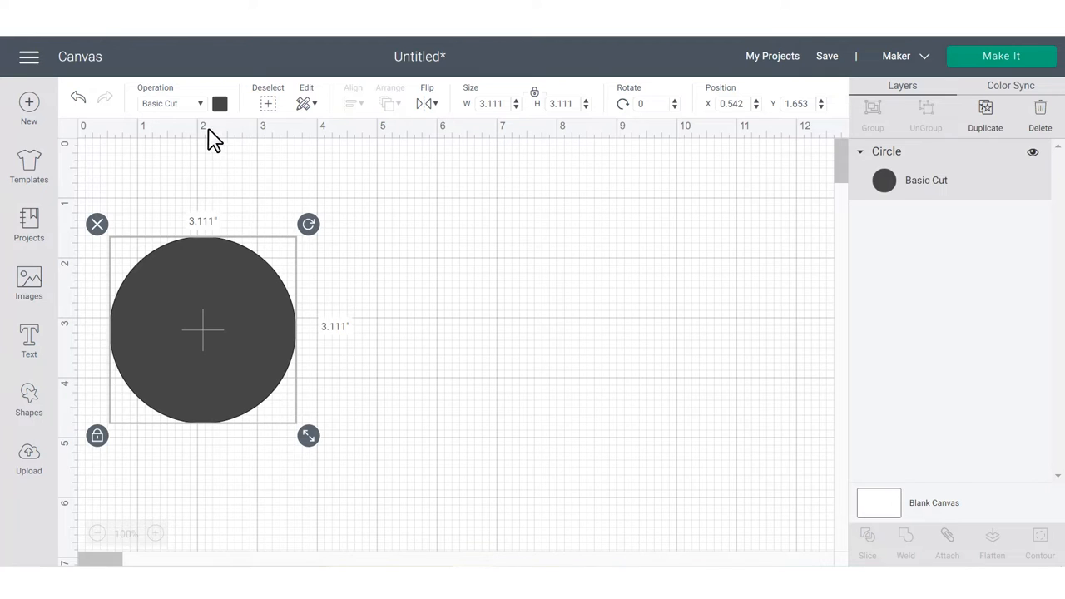
pyautogui.moveTo(141, 138)
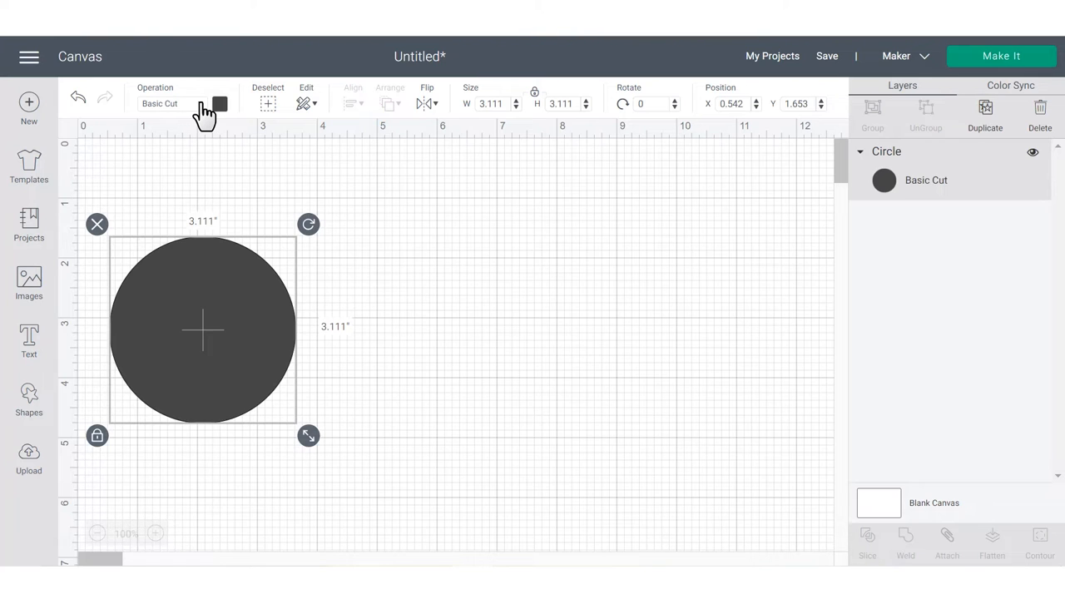
pyautogui.moveTo(206, 85)
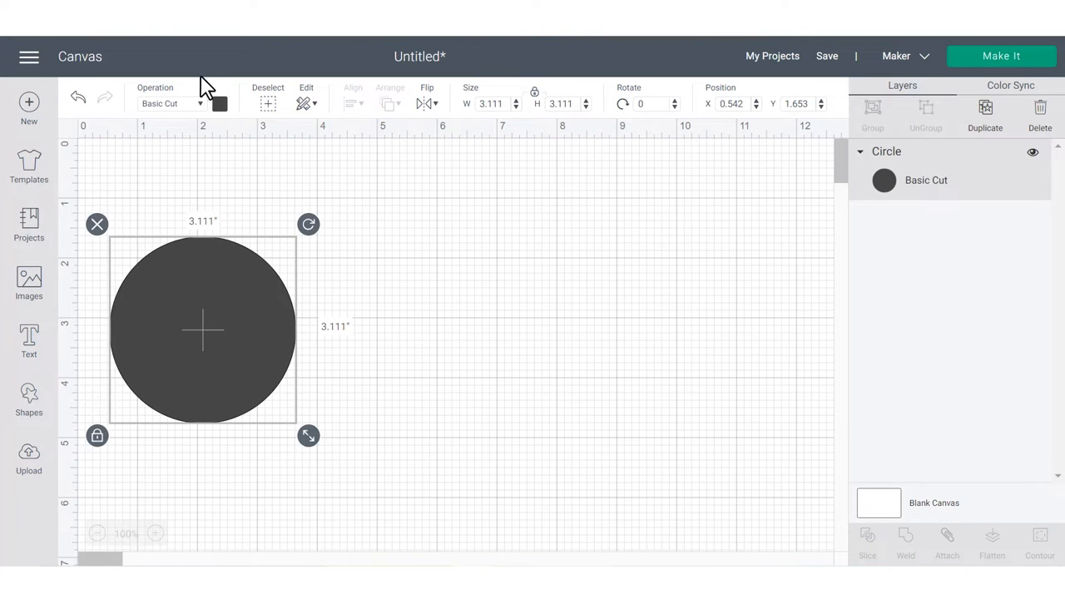
pyautogui.click(172, 103)
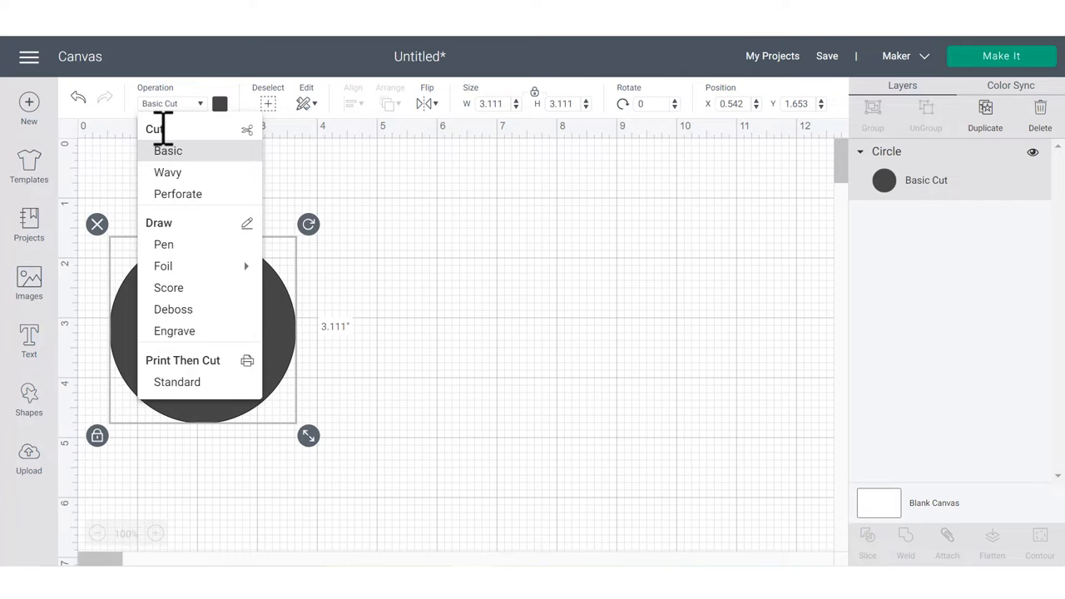
pyautogui.moveTo(176, 382)
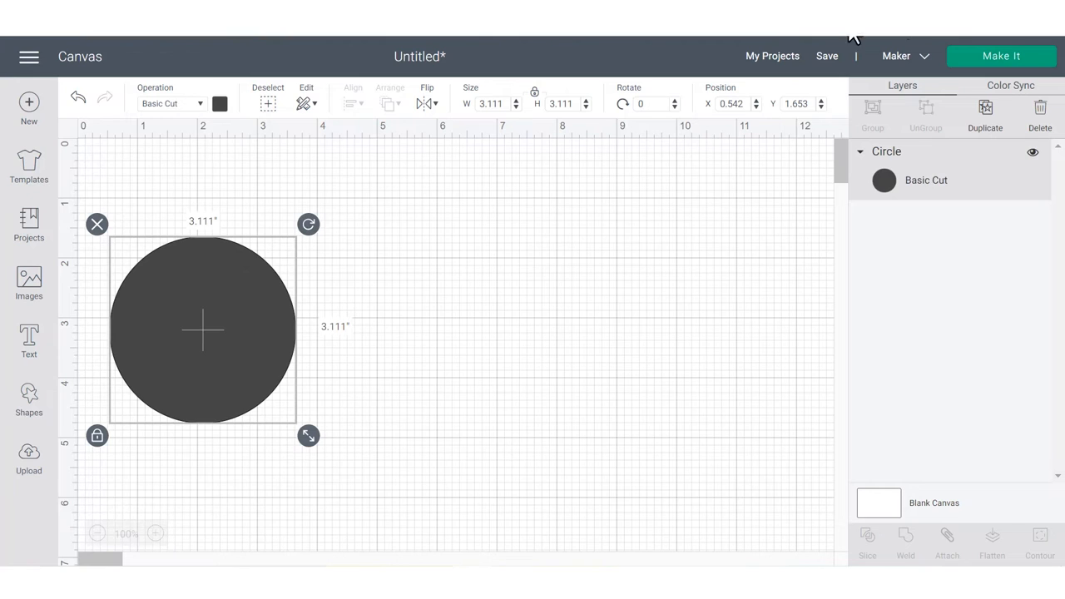
pyautogui.click(923, 56)
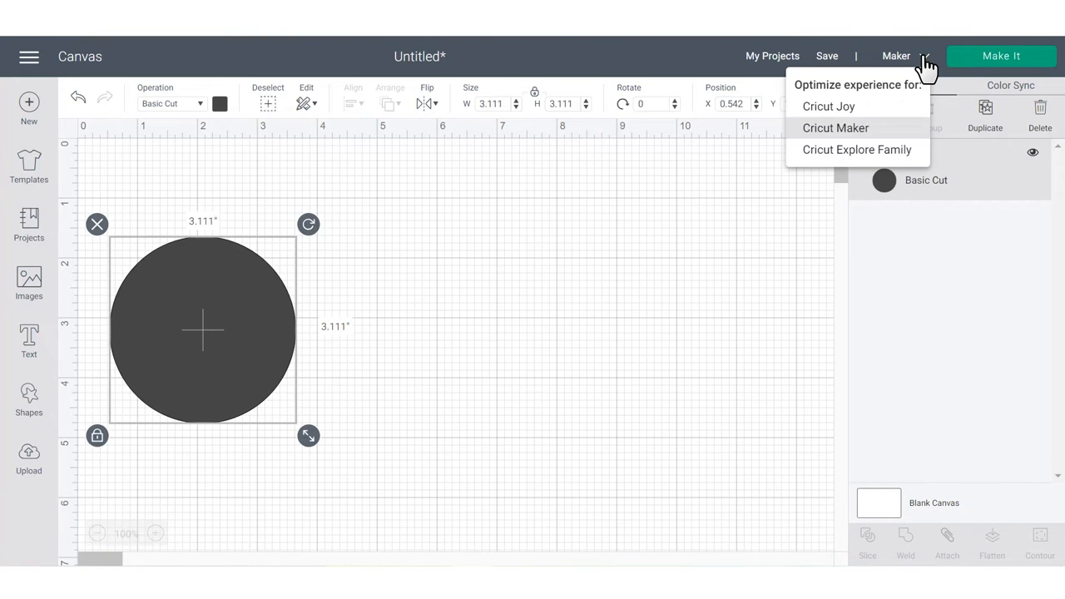
pyautogui.click(172, 103)
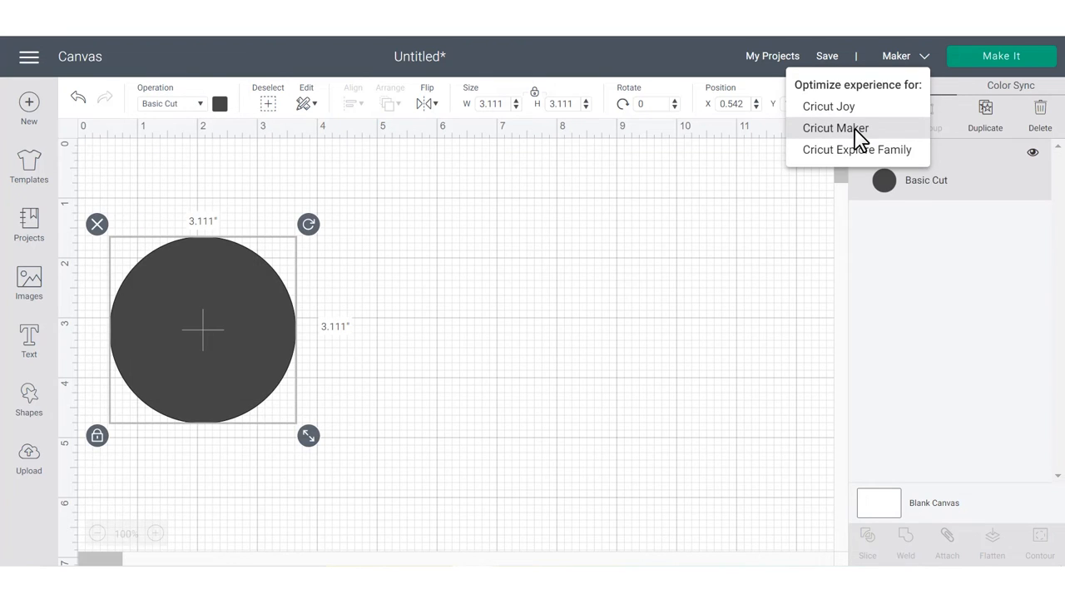
pyautogui.click(834, 127)
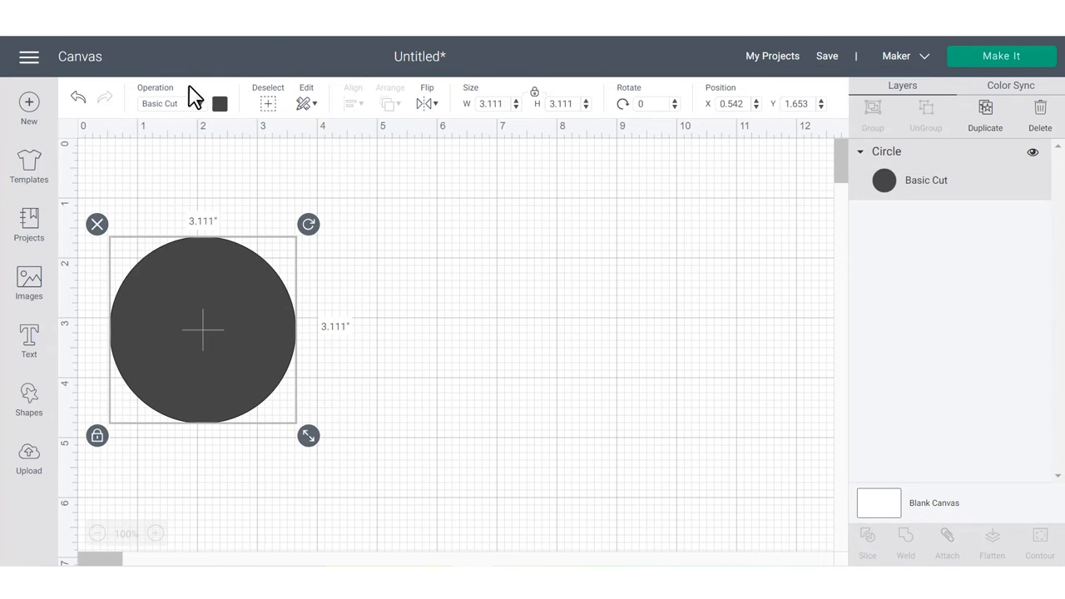
pyautogui.click(220, 103)
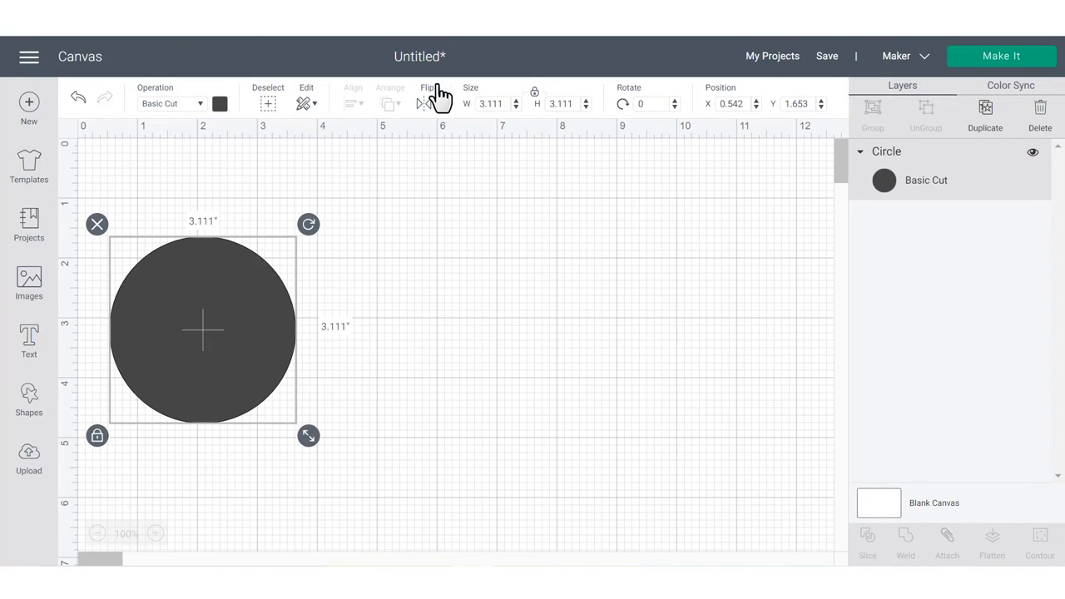
pyautogui.moveTo(468, 99)
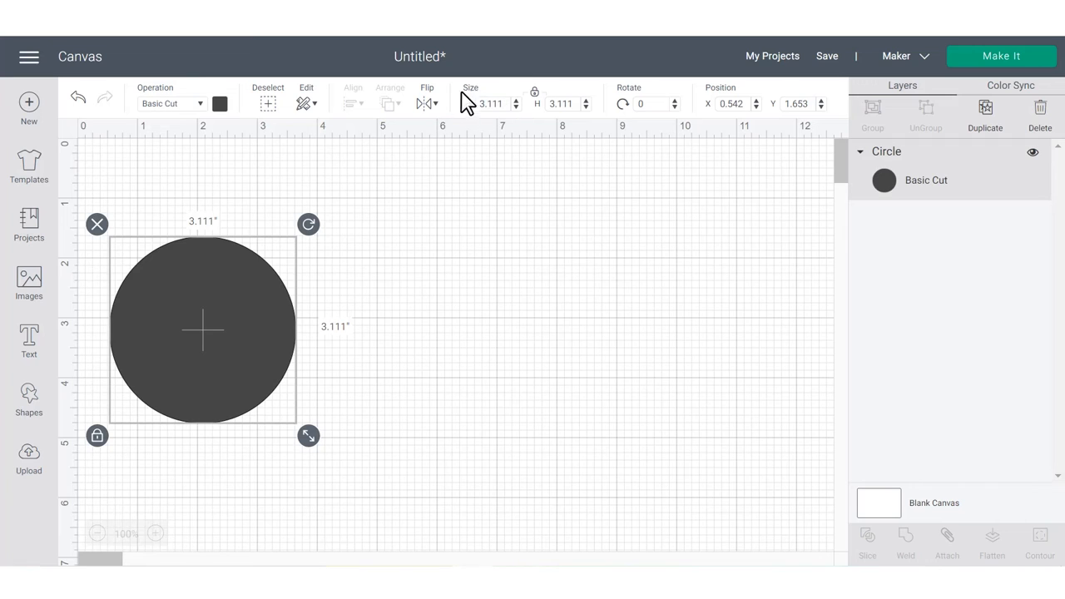
pyautogui.moveTo(510, 89)
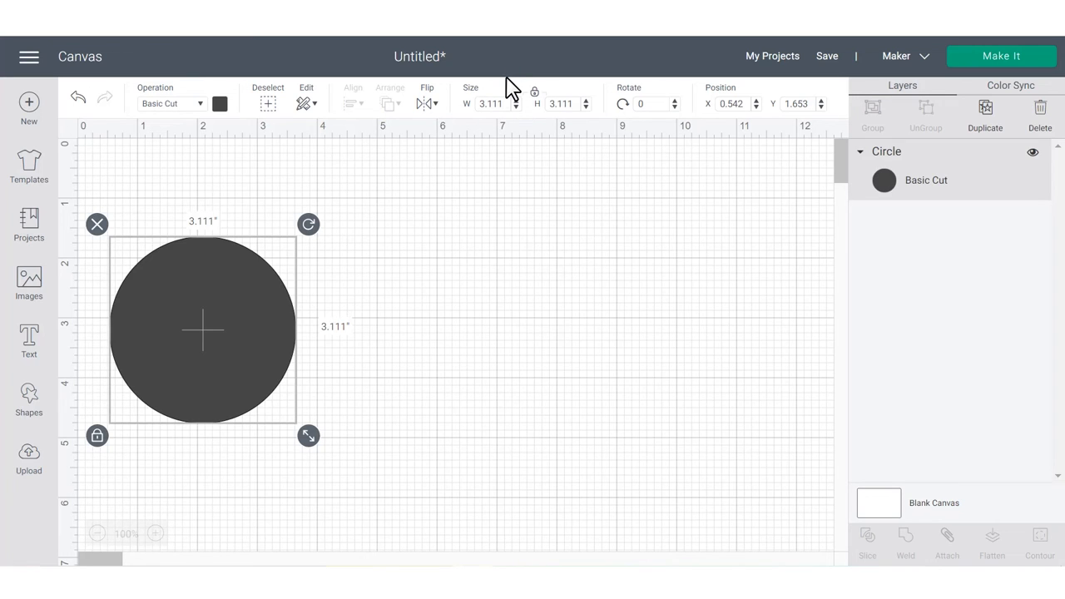
pyautogui.moveTo(743, 91)
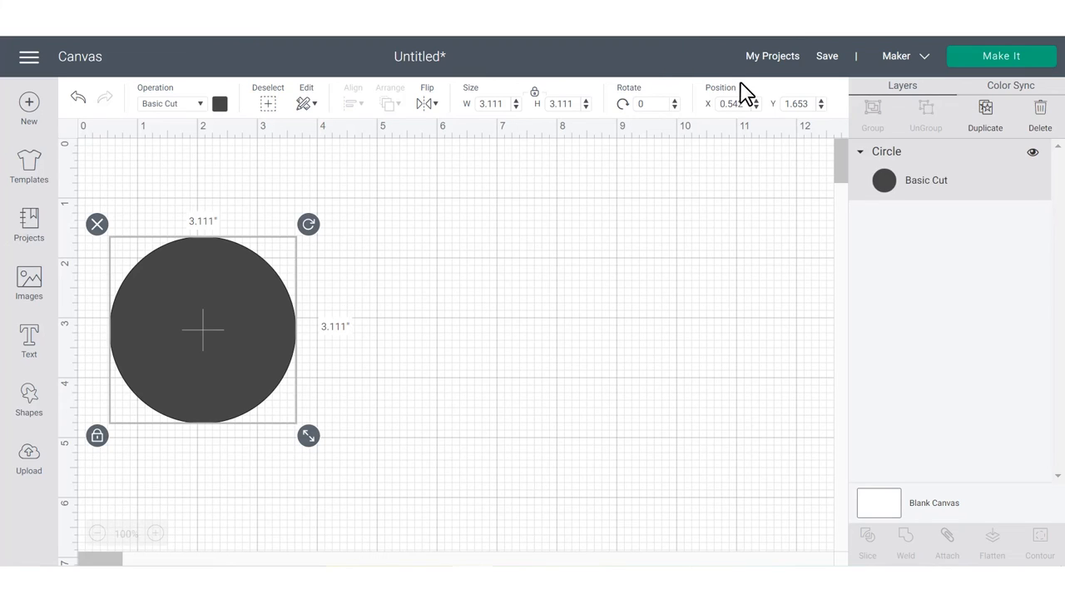